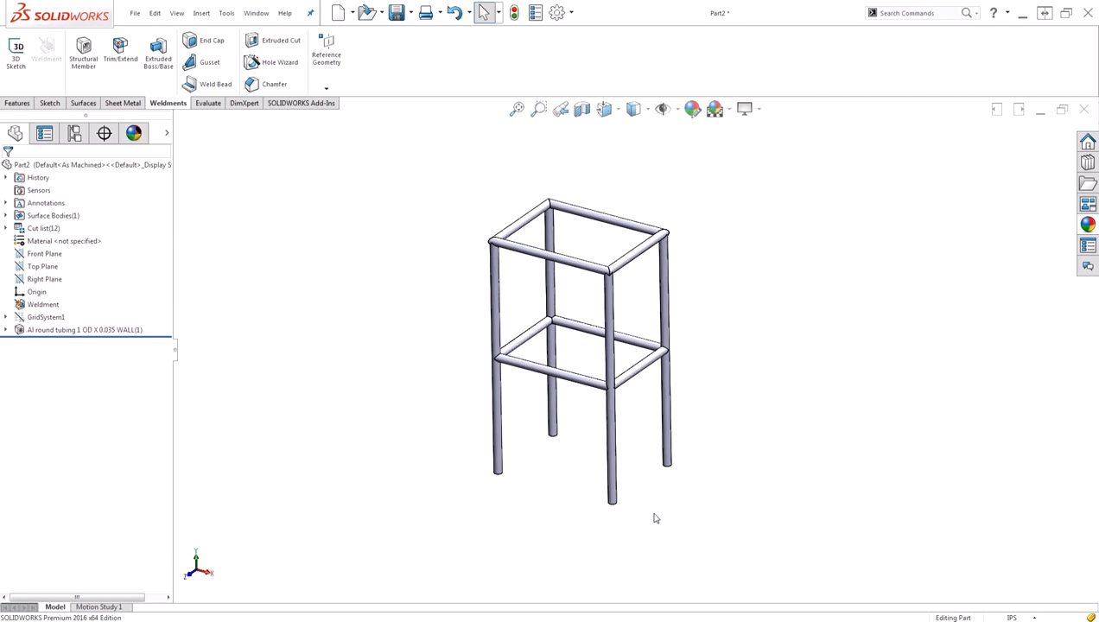
mouse_move(683, 512)
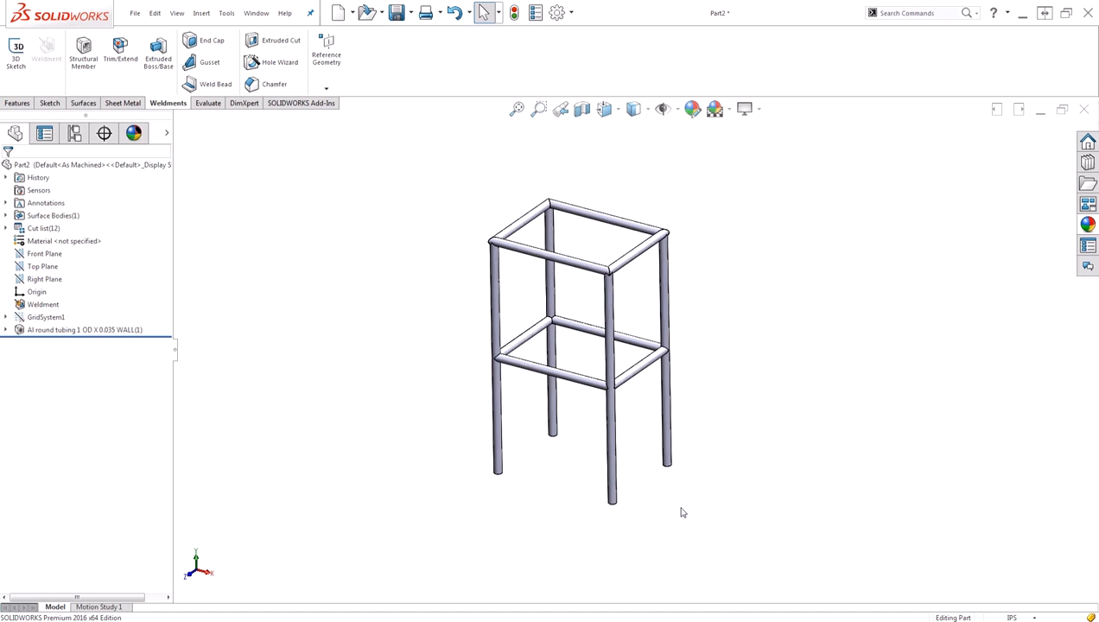
mouse_move(517, 319)
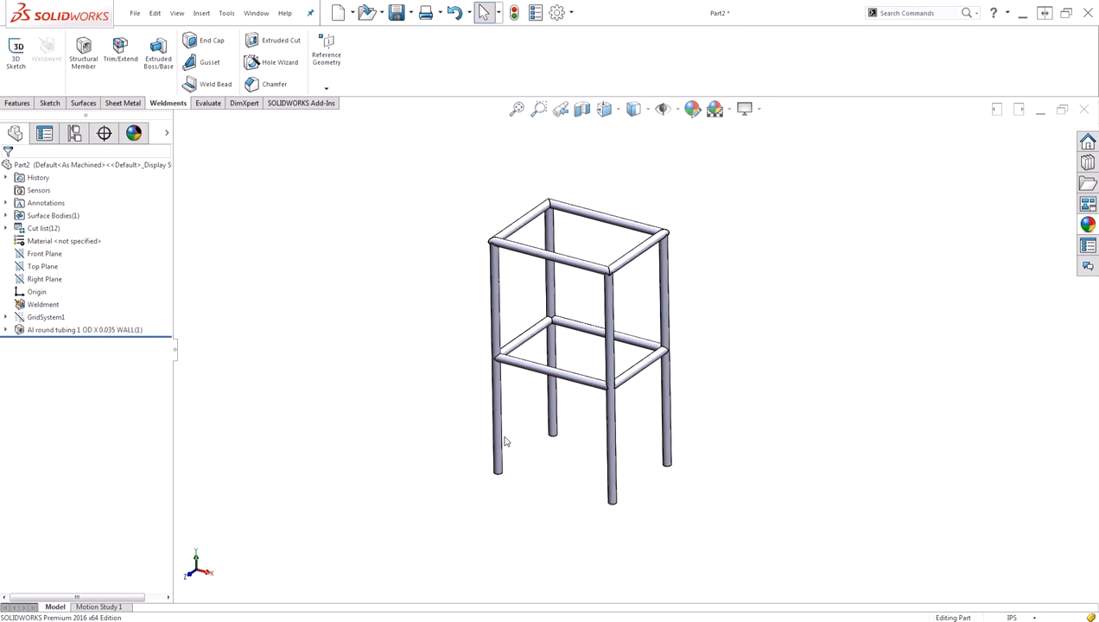
mouse_move(376, 432)
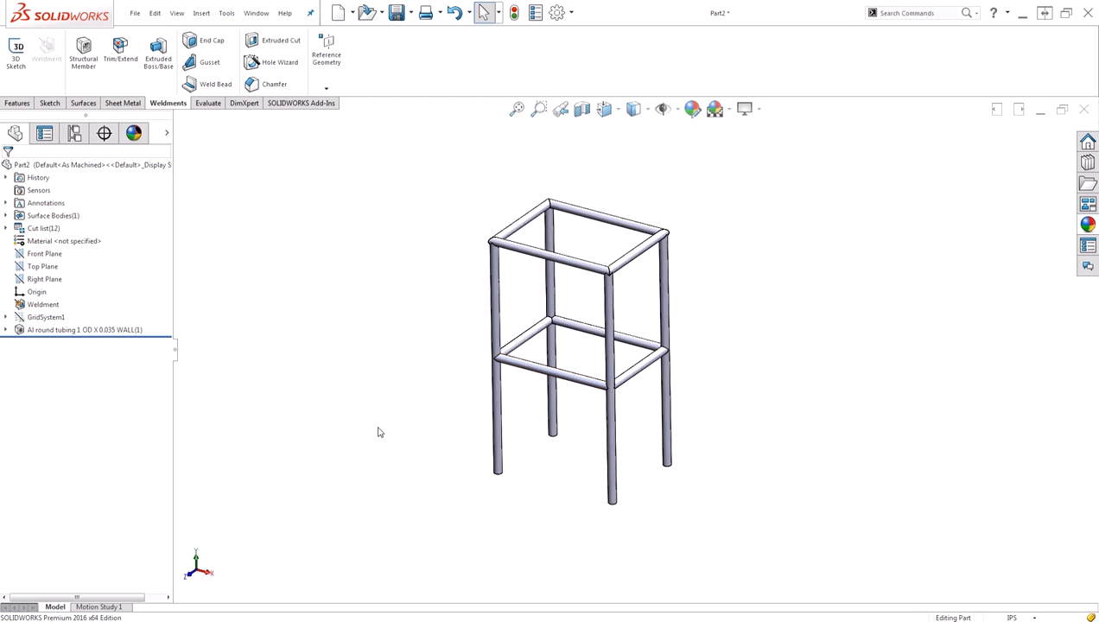
mouse_move(488, 470)
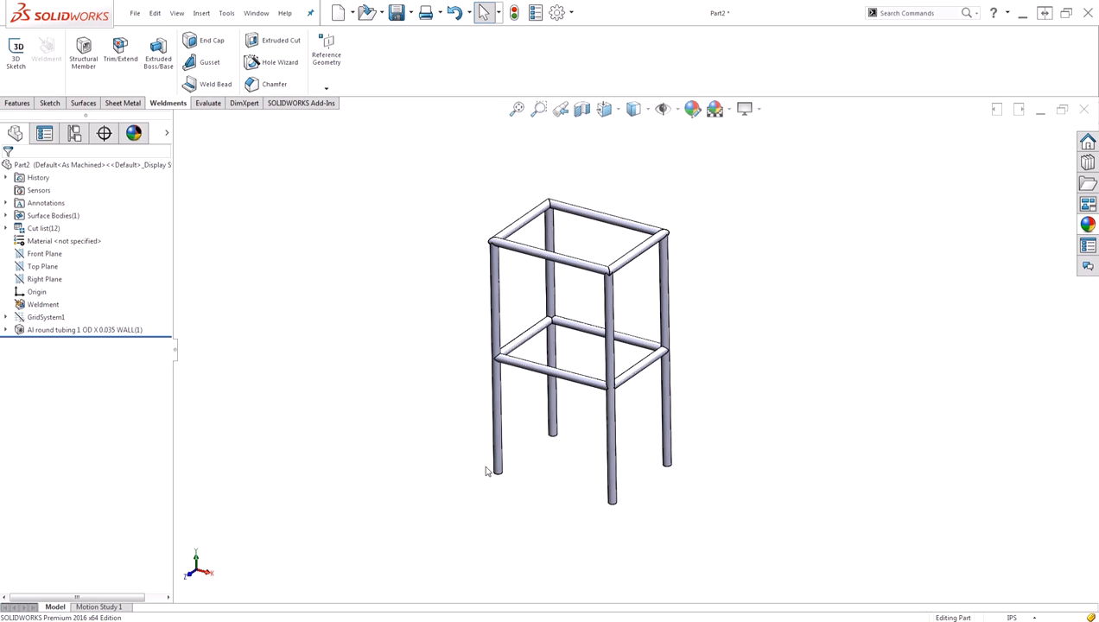
mouse_move(637, 493)
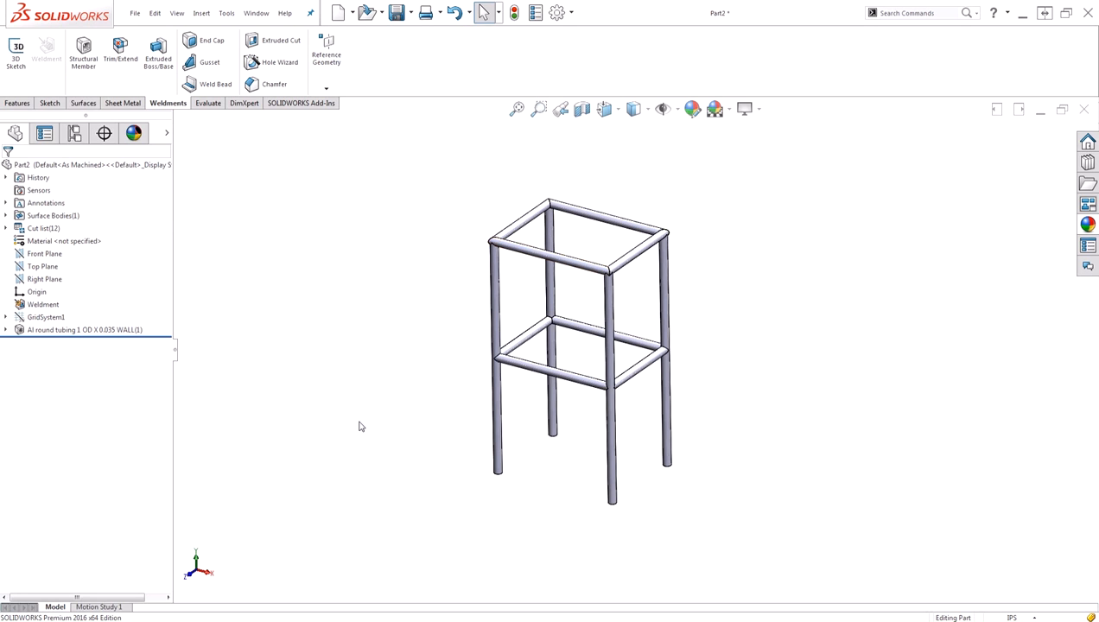
mouse_move(336, 28)
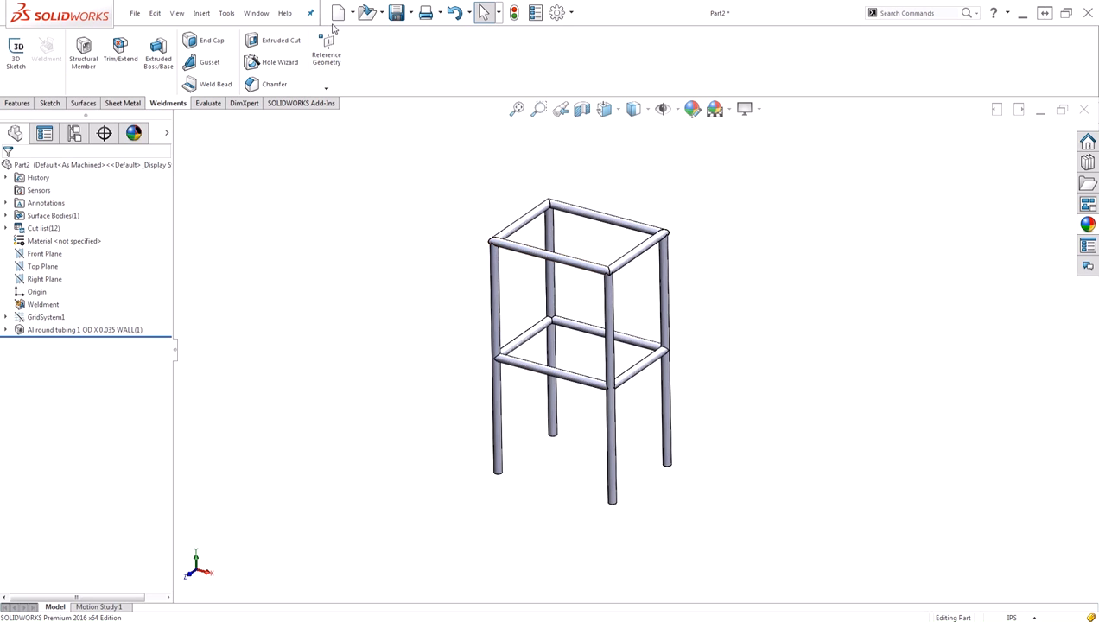
- Create a new Part document to hold the rectangle sketch
click(338, 12)
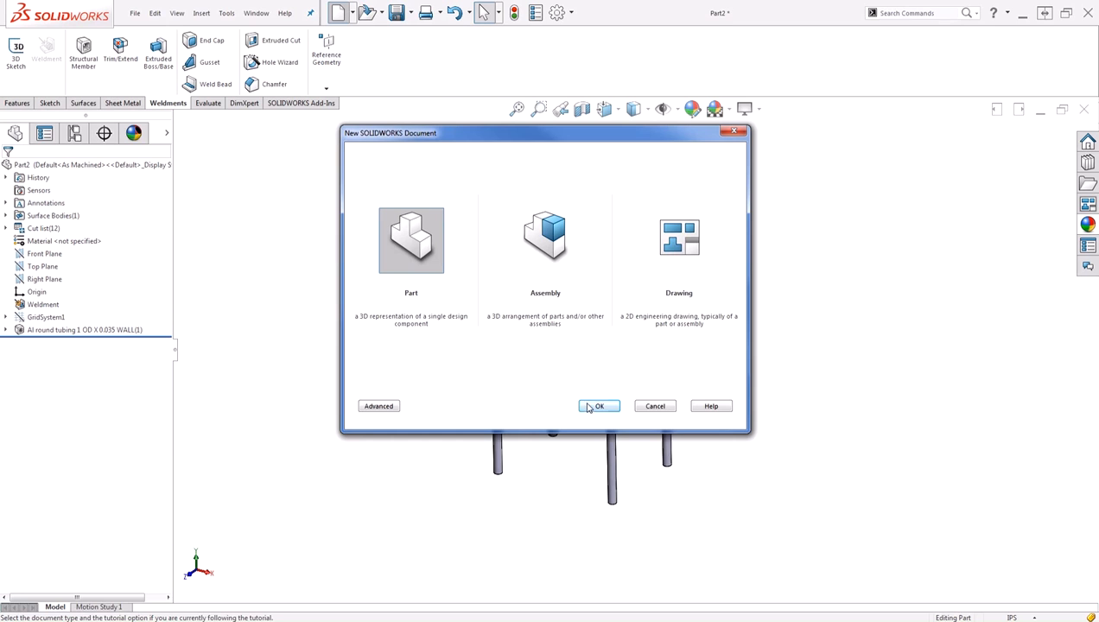
click(598, 406)
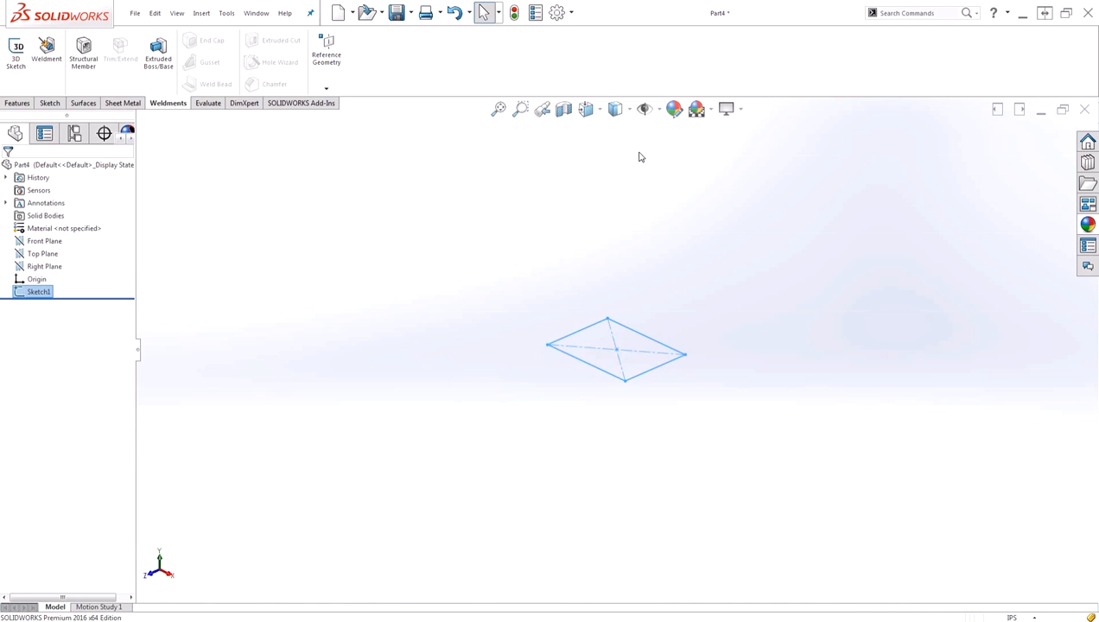
mouse_move(487, 187)
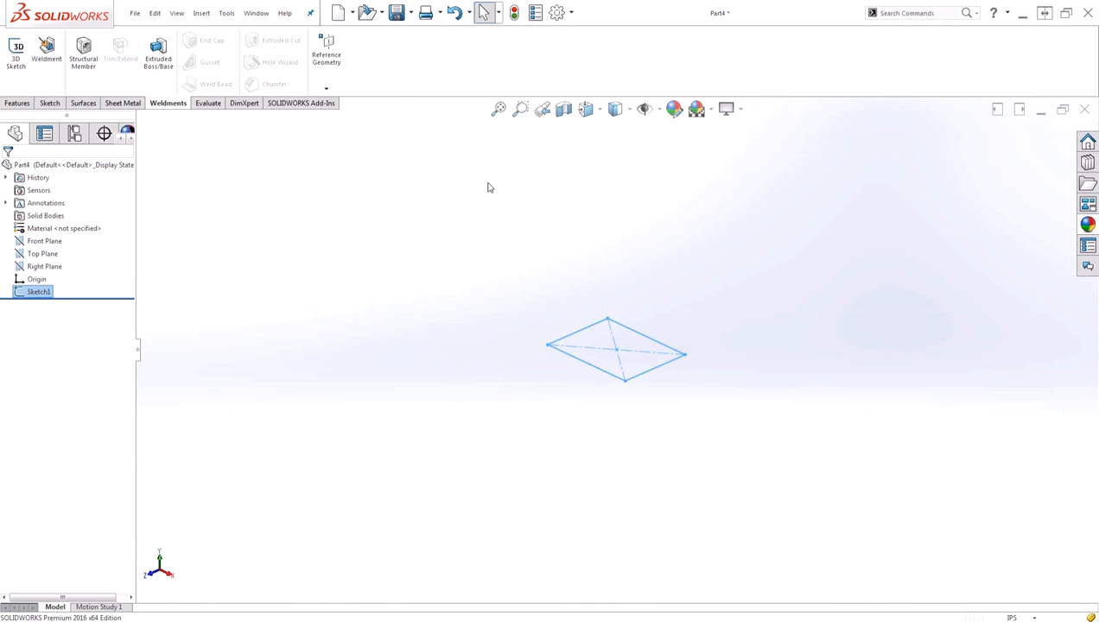
mouse_move(522, 356)
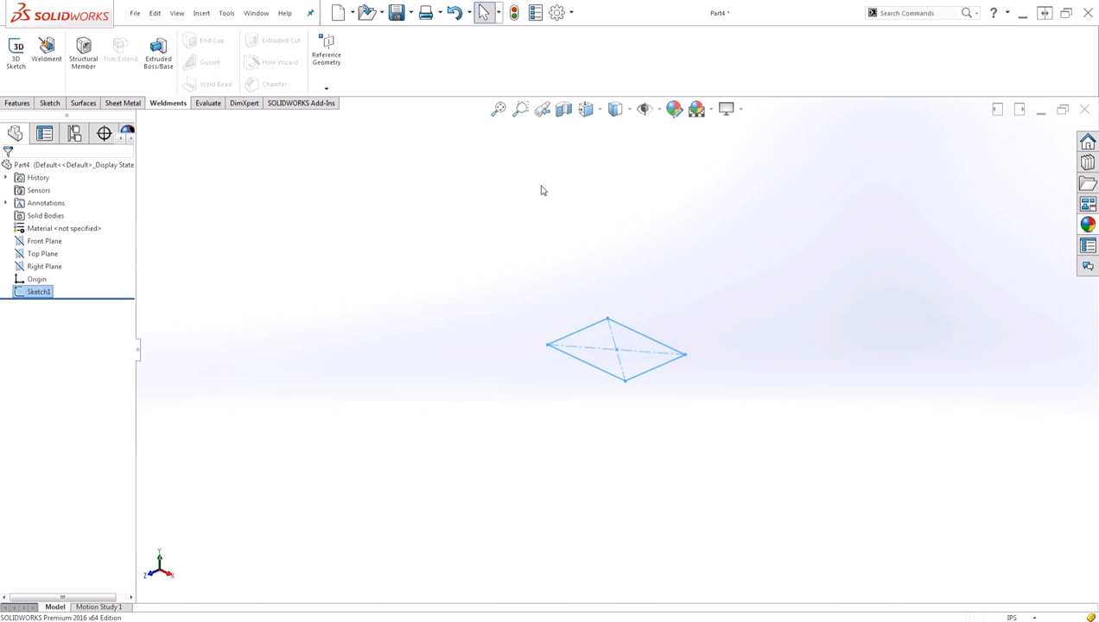
mouse_move(335, 306)
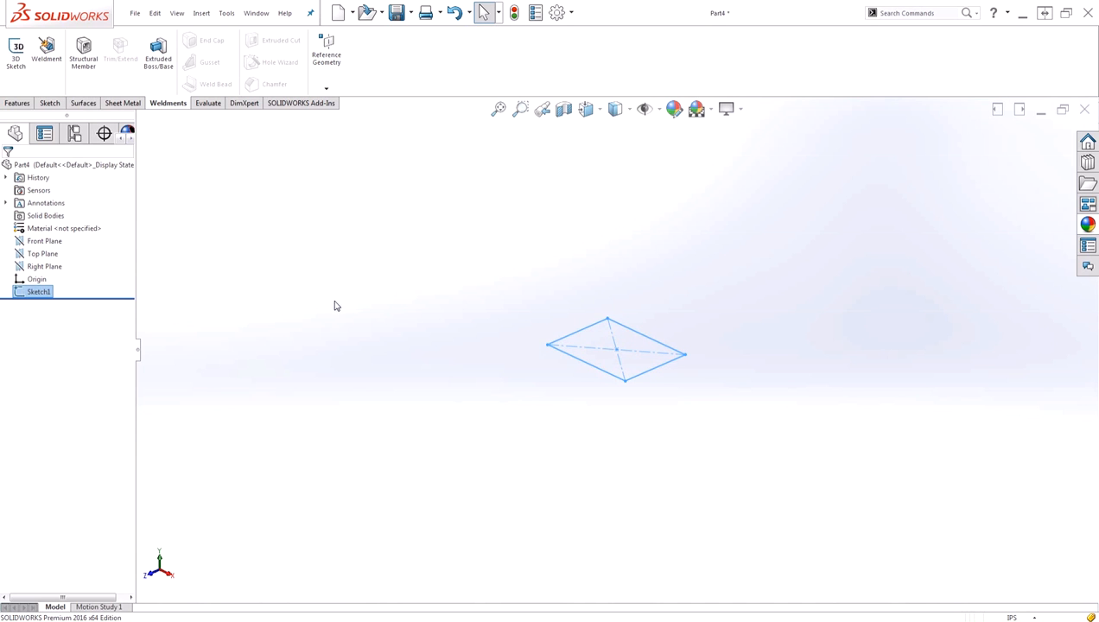
mouse_move(339, 318)
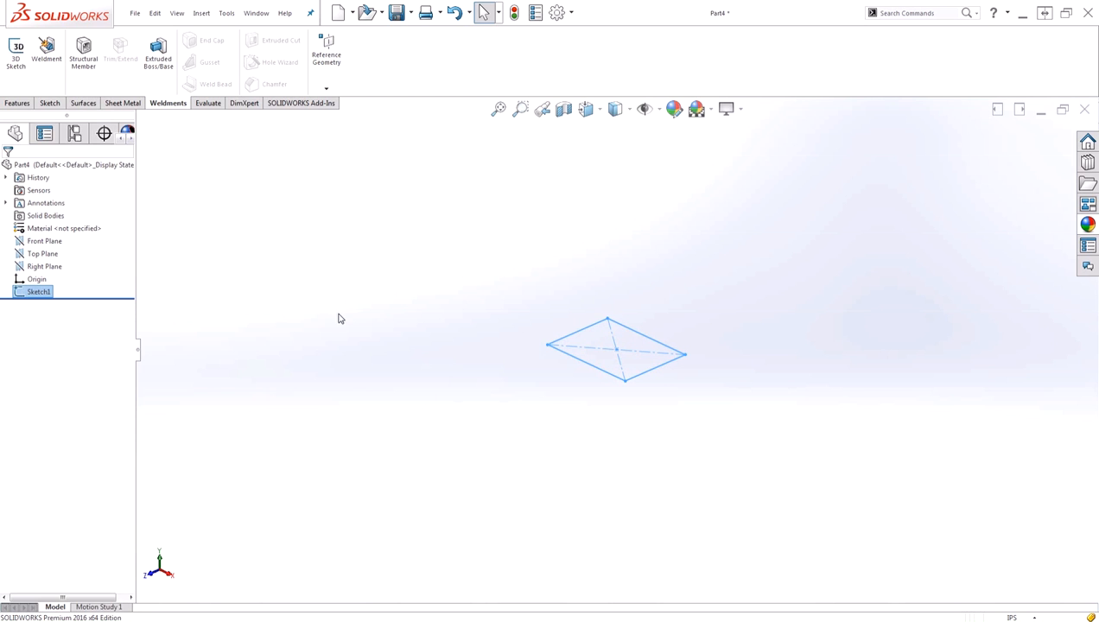
mouse_move(201, 14)
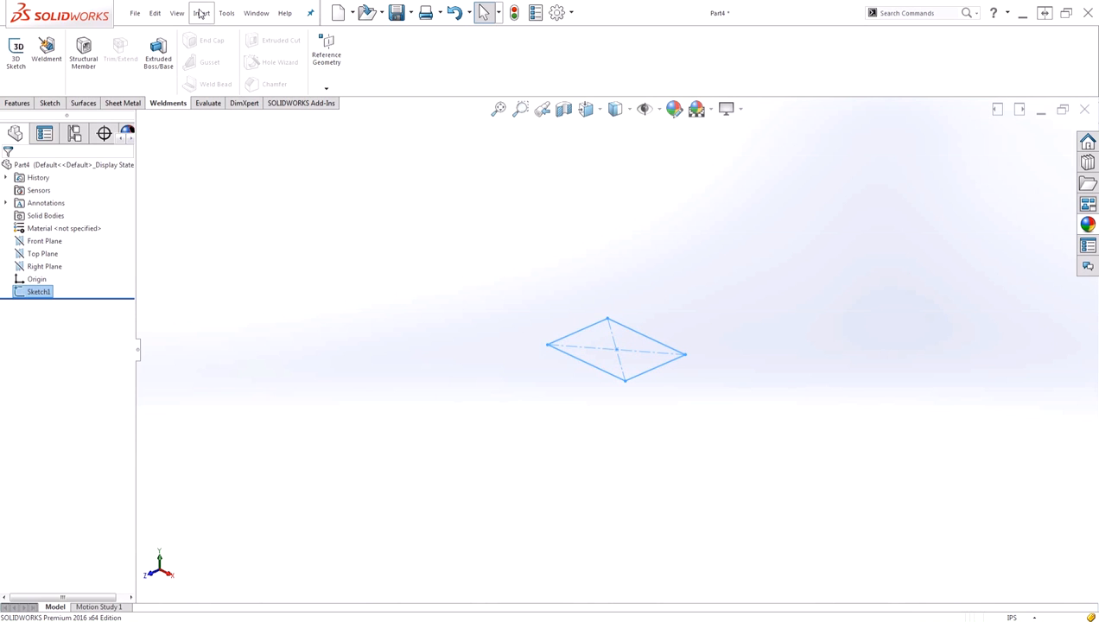
- Create a Grid System from the rectangle sketch with three stacked levels via Insert > Reference Geometry
click(201, 14)
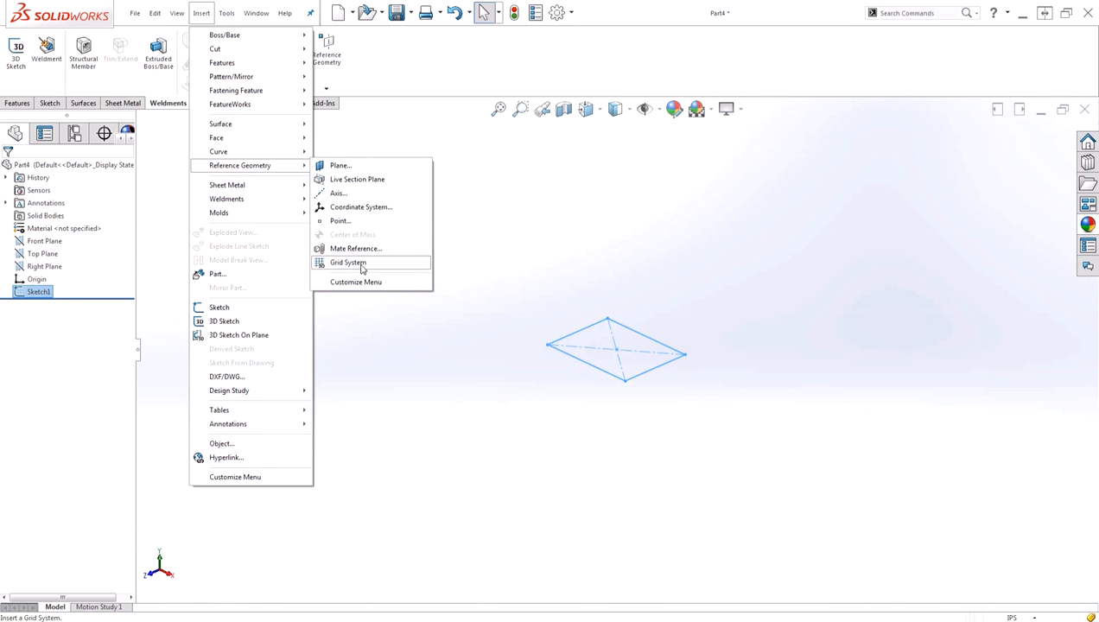
click(348, 263)
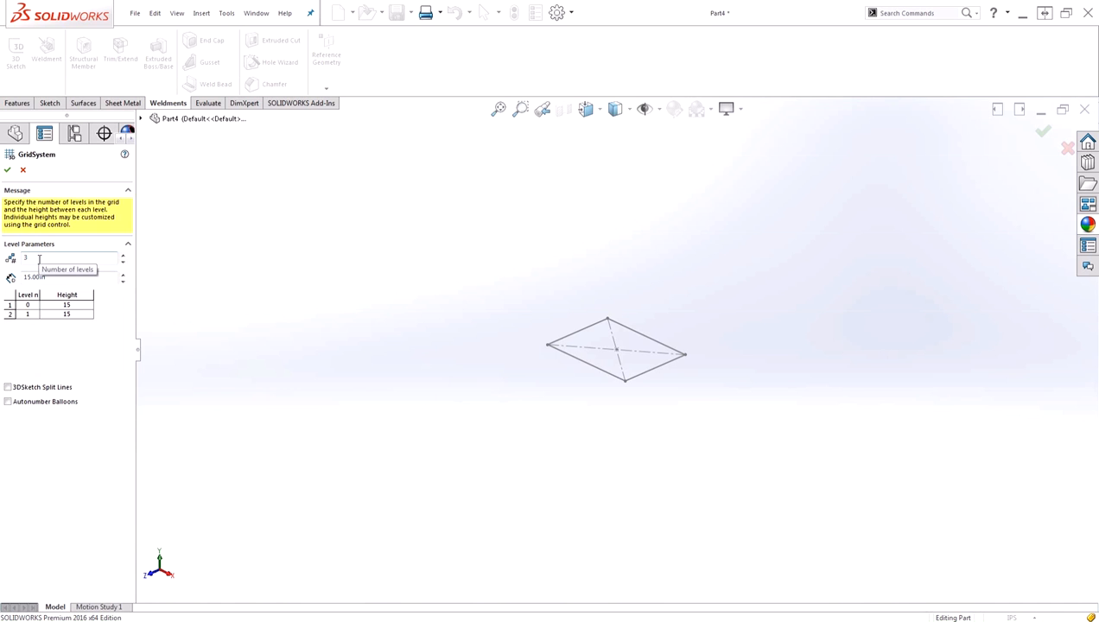
mouse_move(34, 276)
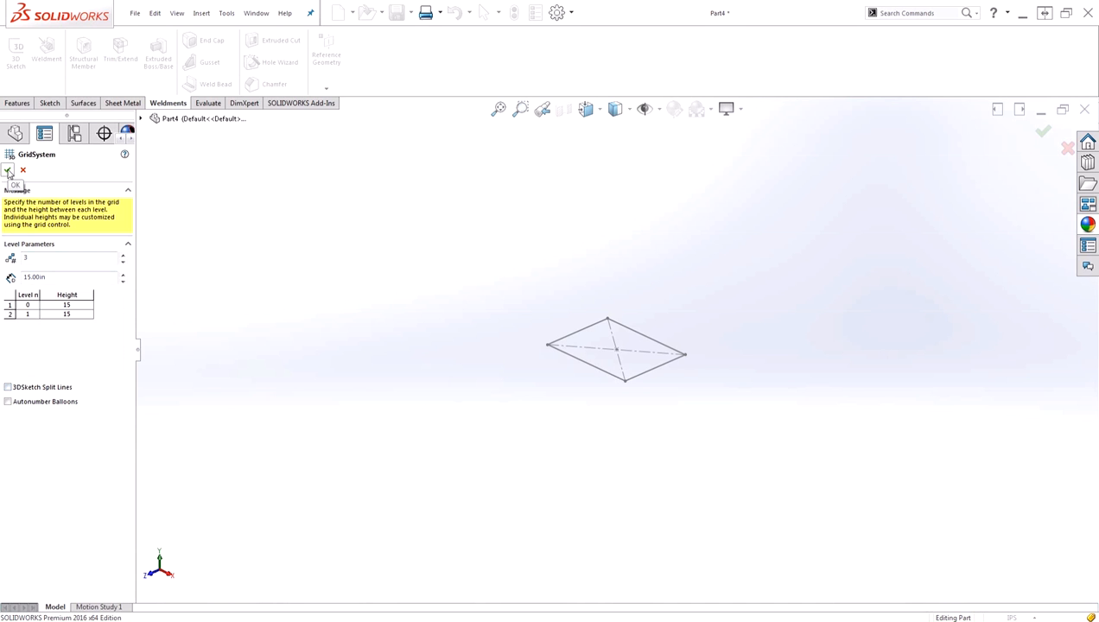
click(10, 171)
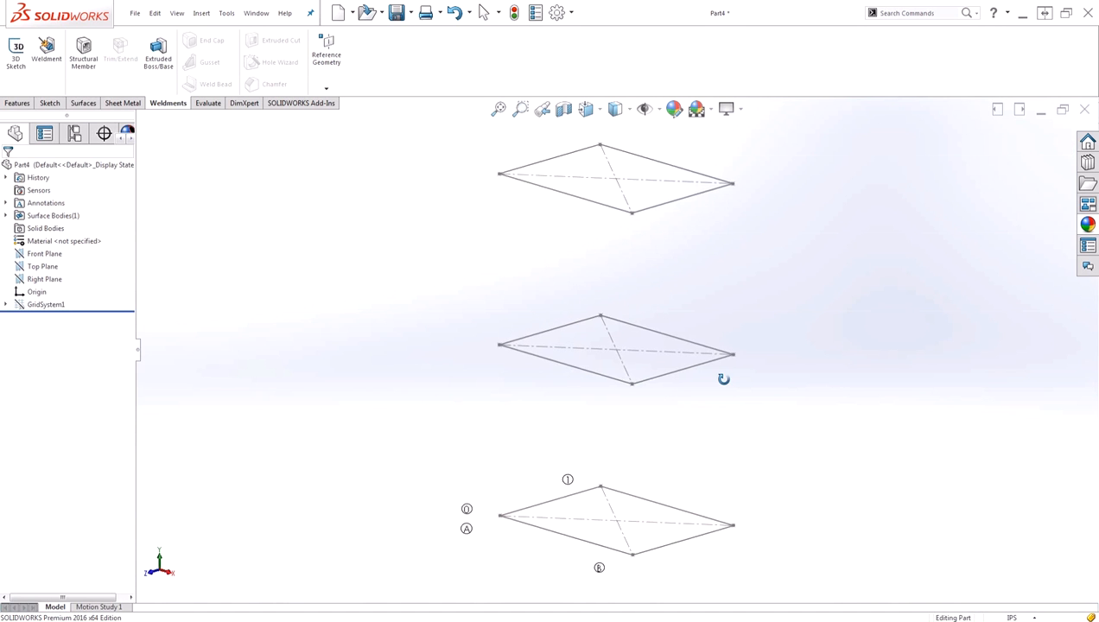
mouse_move(522, 472)
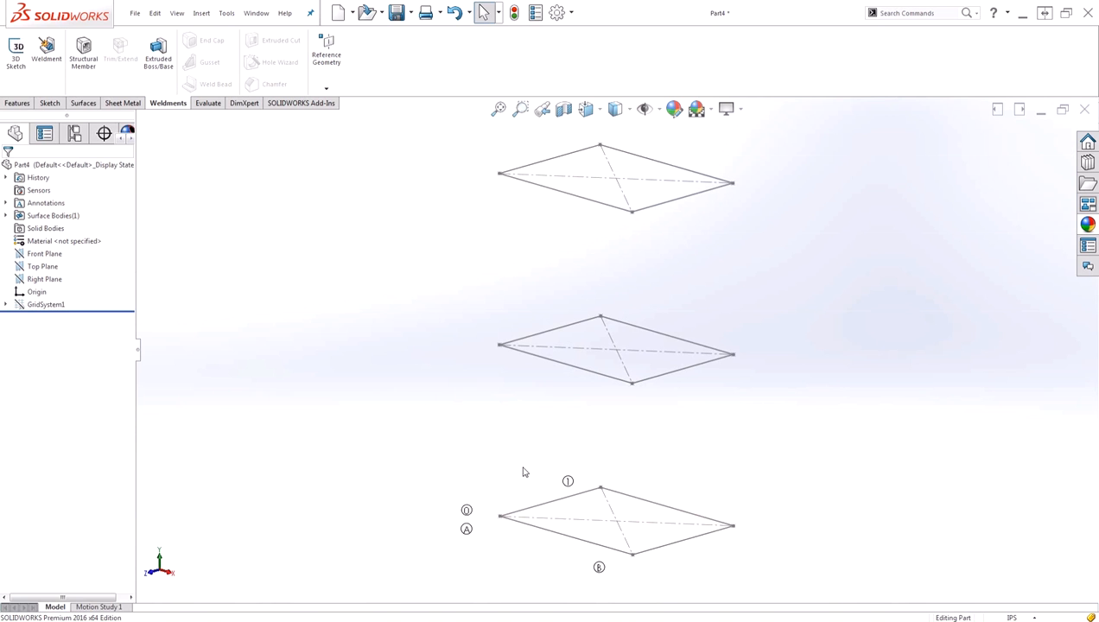
mouse_move(372, 463)
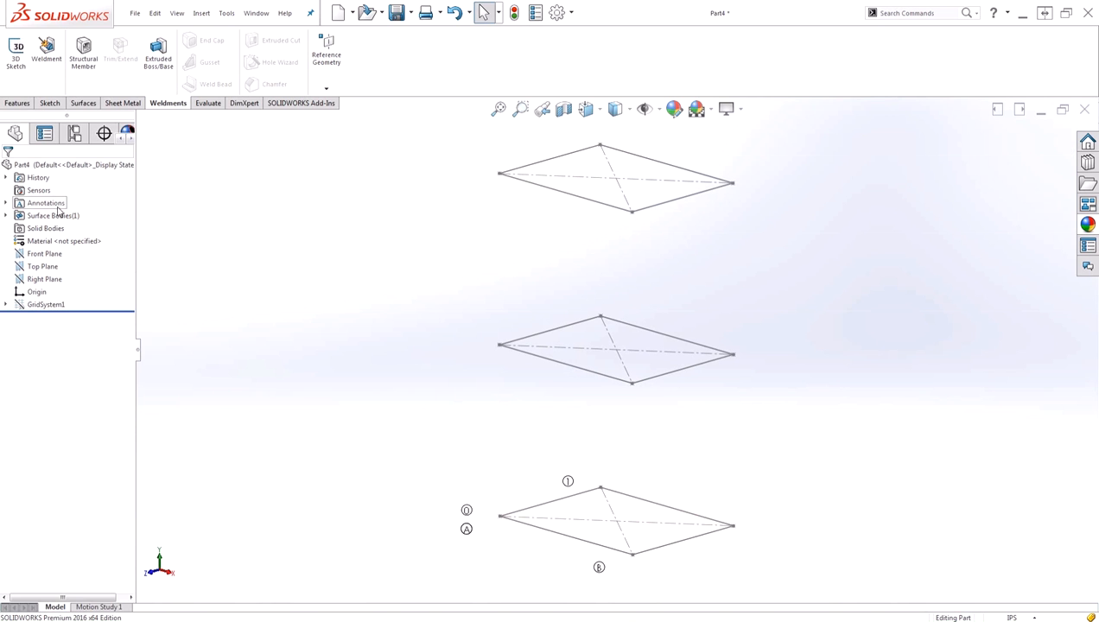
- Turn off Display Annotations so the grid's dimensions are hidden
right_click(45, 203)
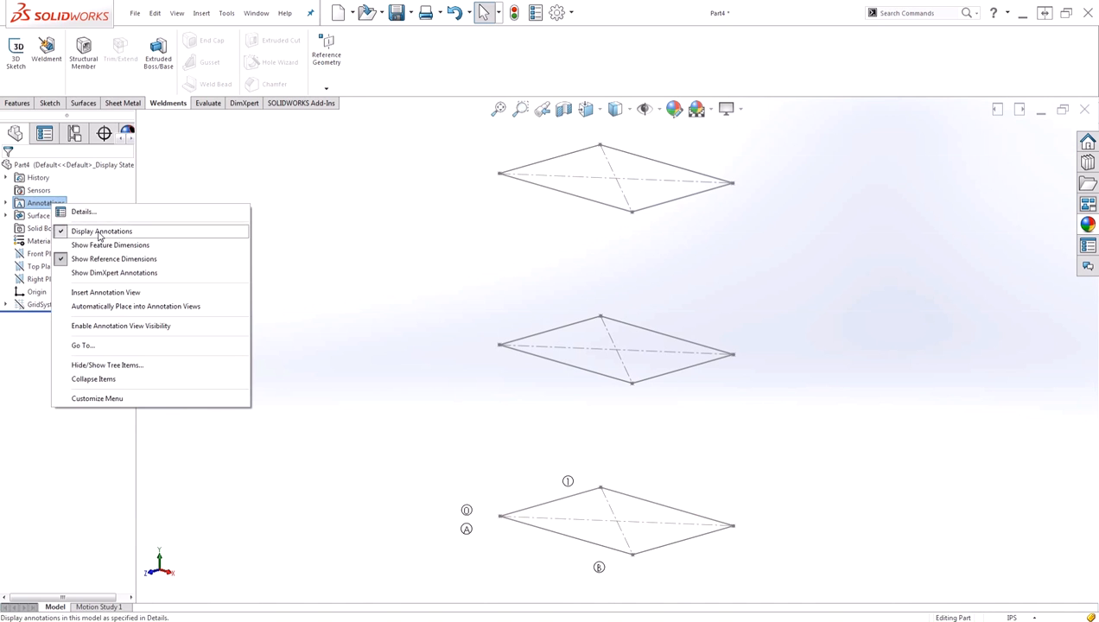
click(100, 232)
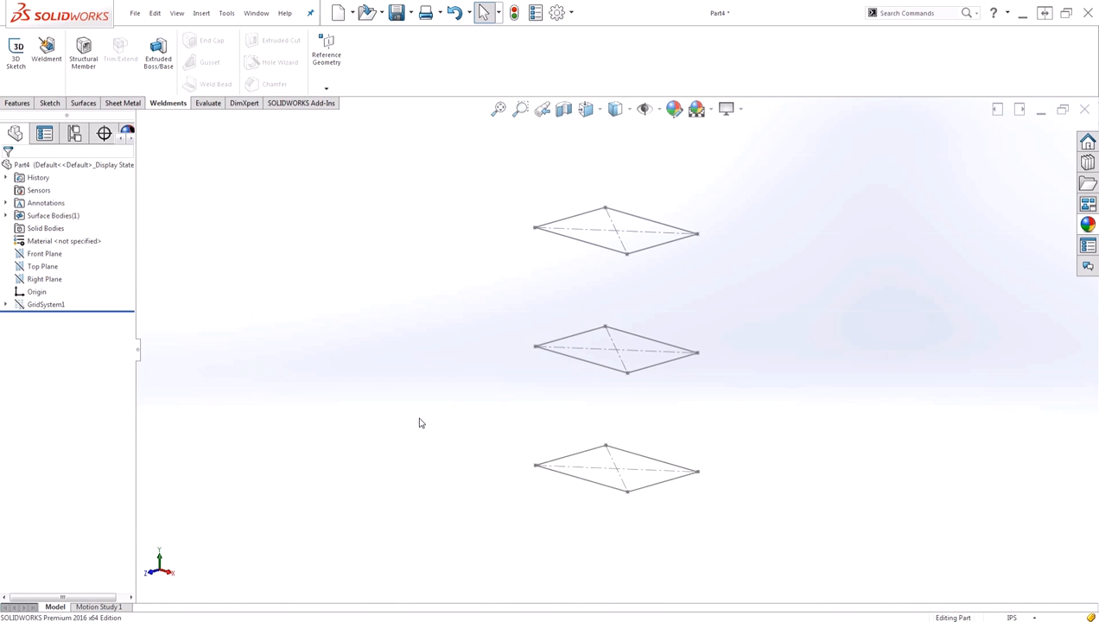
mouse_move(747, 384)
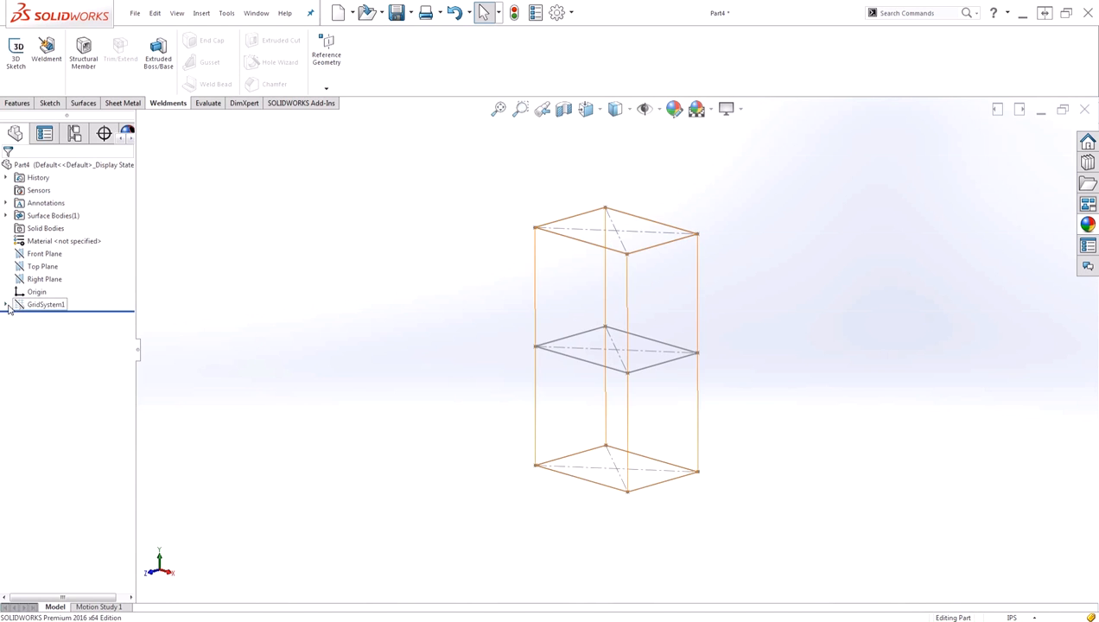
- Expand GridSystem1, review its level sketches and show 3DSketch1's vertical edges as a box wireframe
click(7, 304)
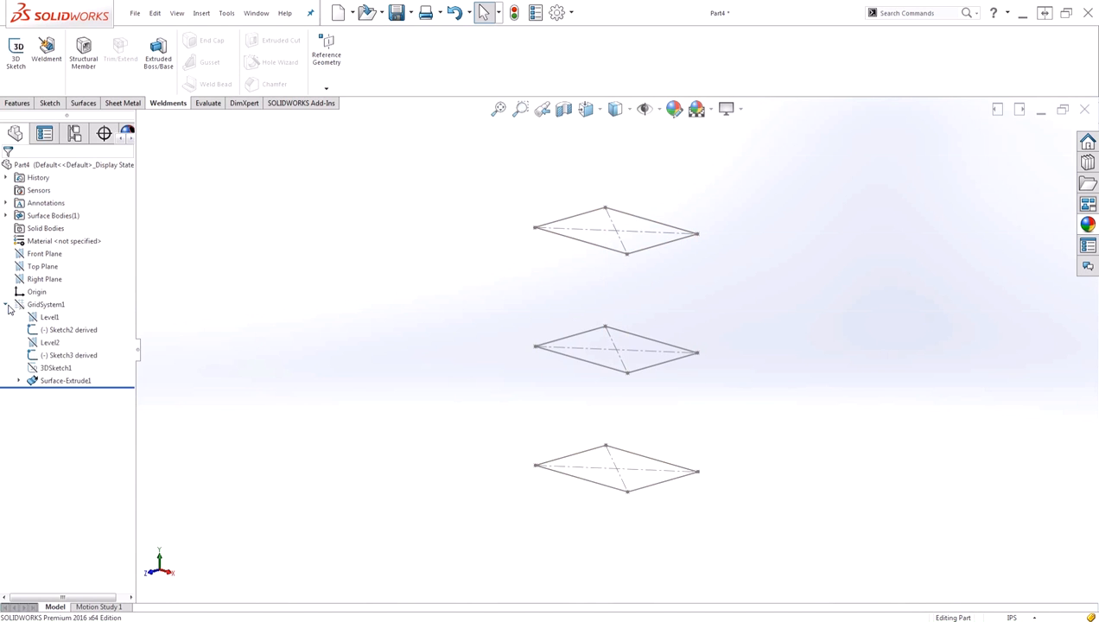
click(71, 330)
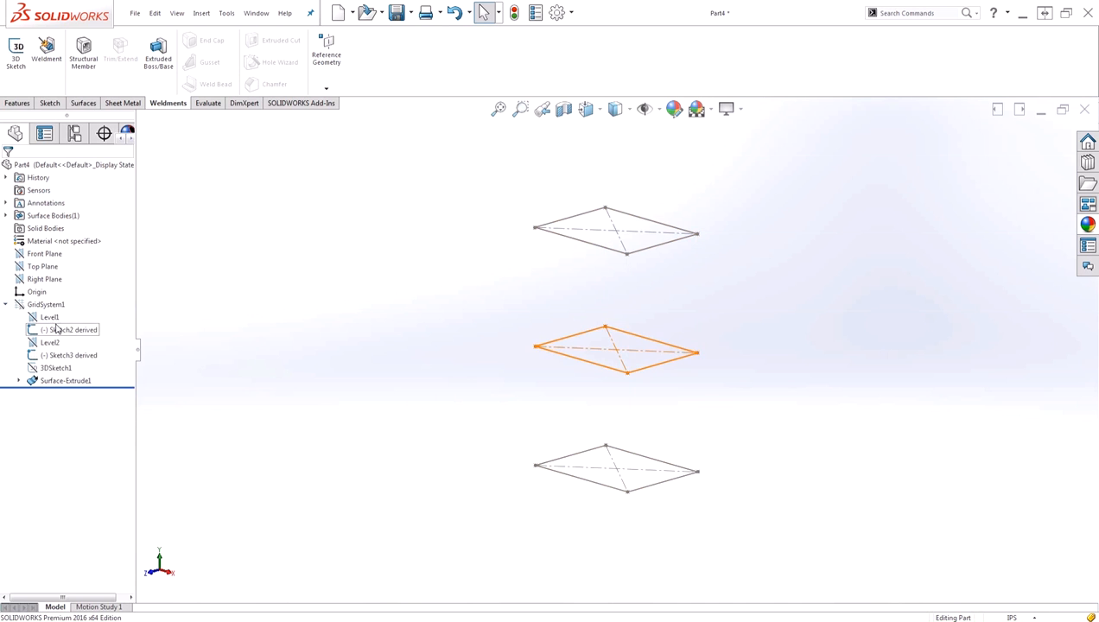
click(72, 356)
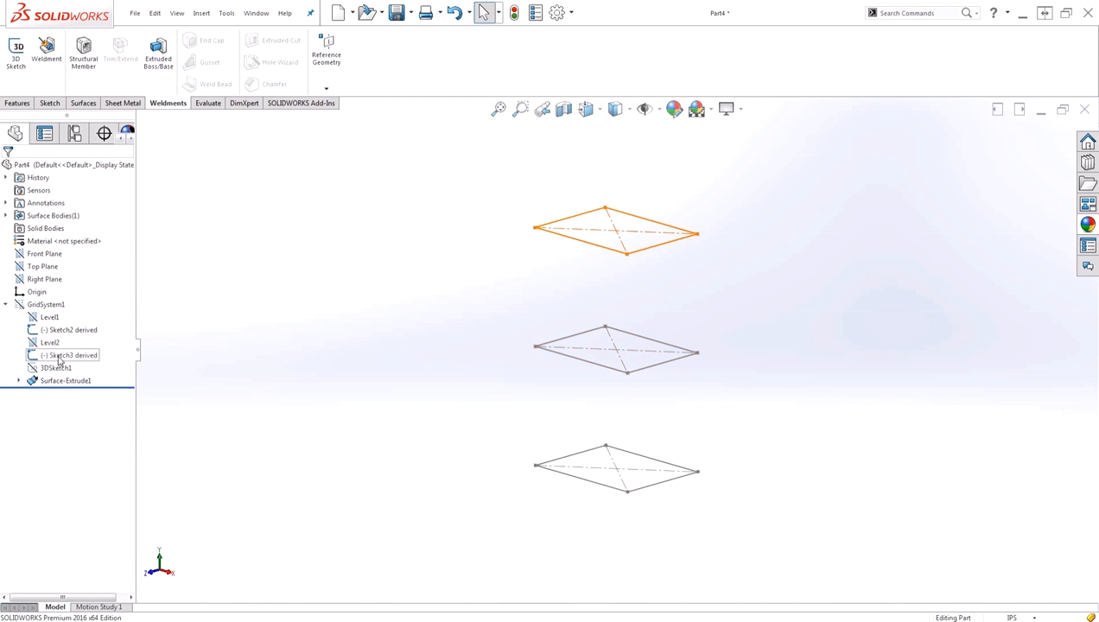
right_click(56, 366)
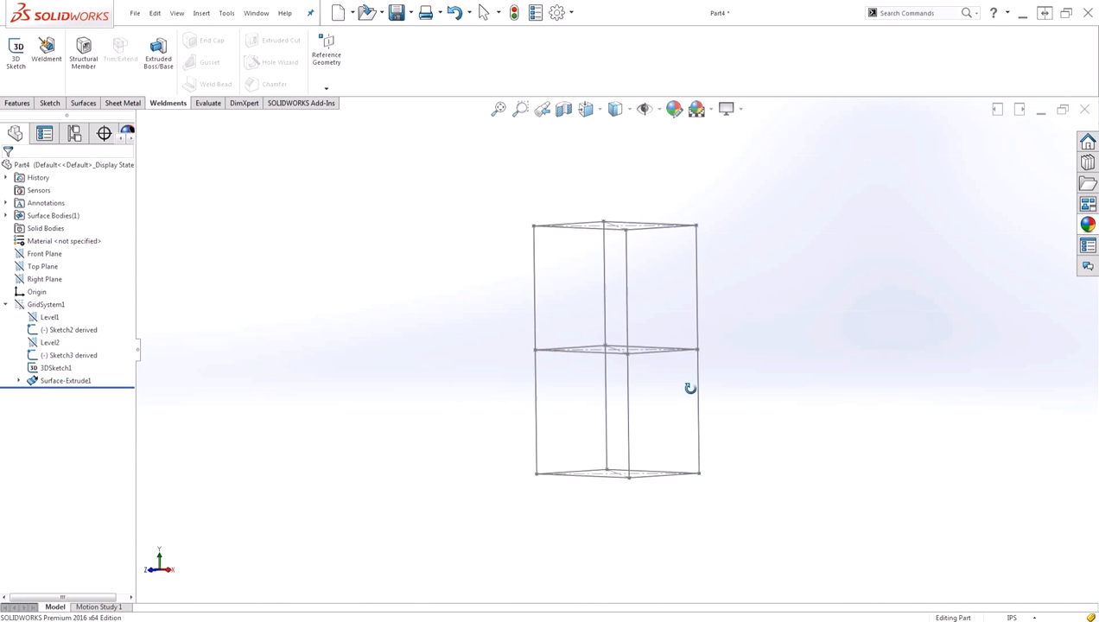
drag(690, 387, 698, 447)
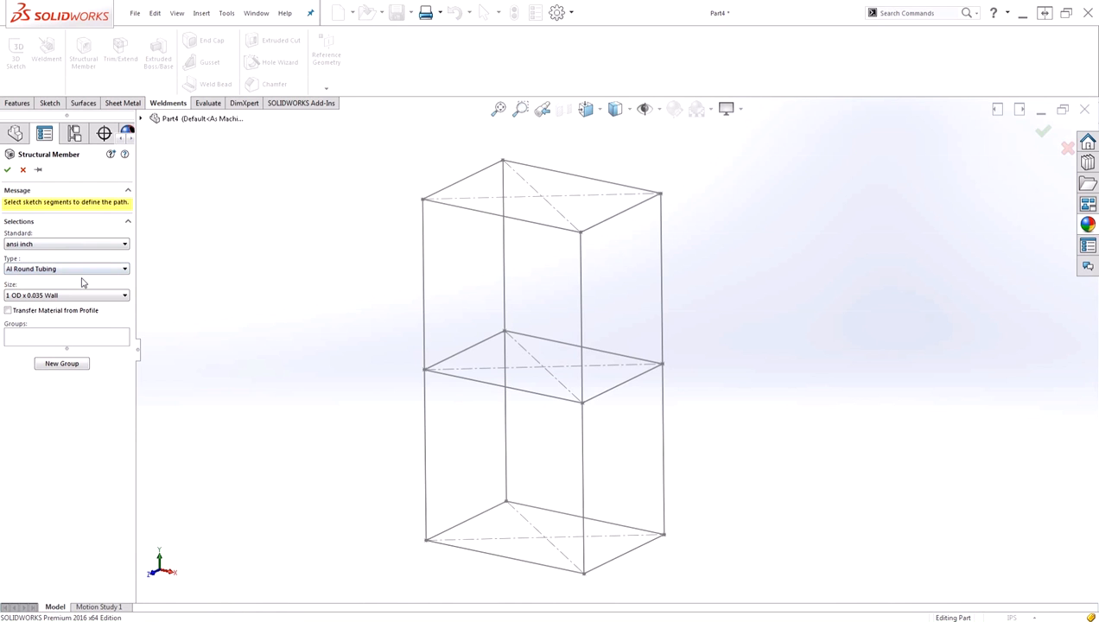
- Apply AI Round Tubing structural members along the top rectangle
click(66, 337)
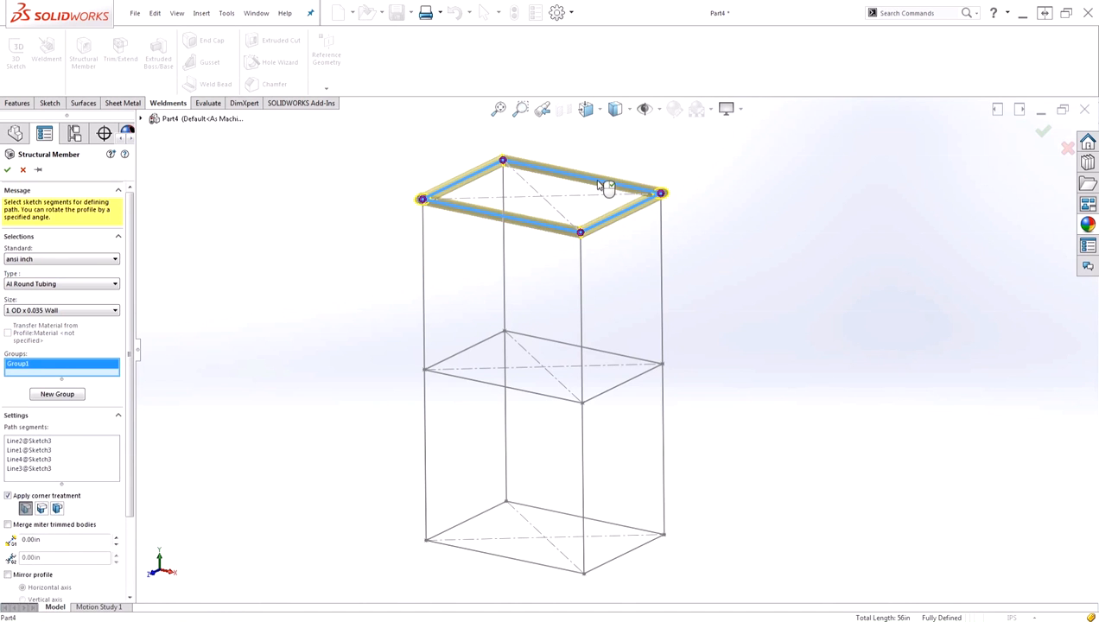
click(7, 170)
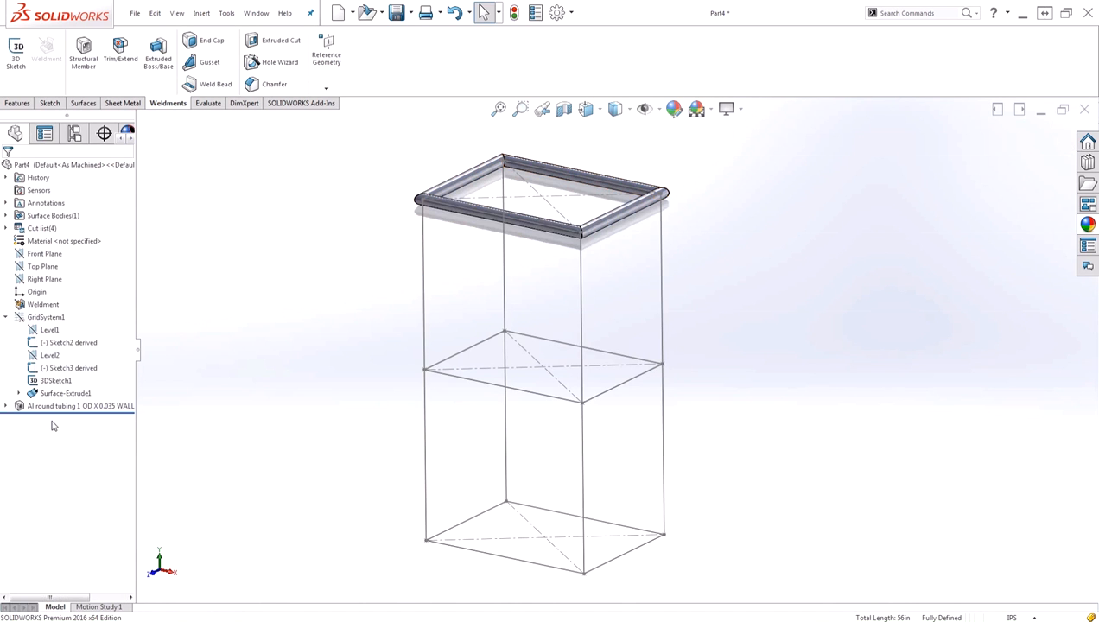
- Edit the member feature to add the four leg edges and a new group for the middle shelf rectangle
double_click(79, 406)
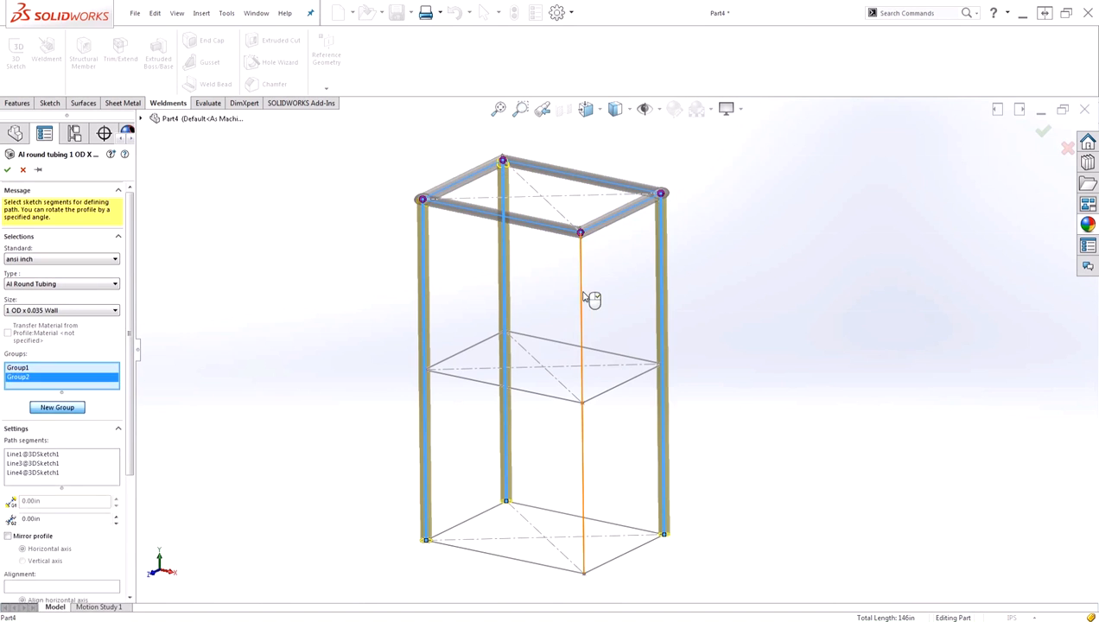
click(581, 346)
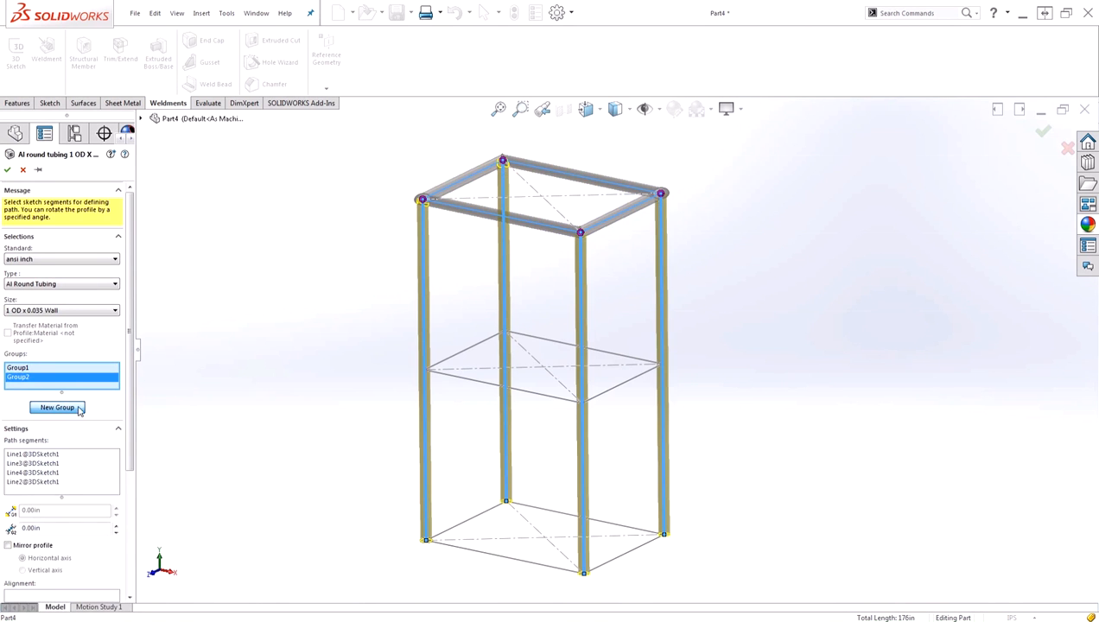
click(57, 408)
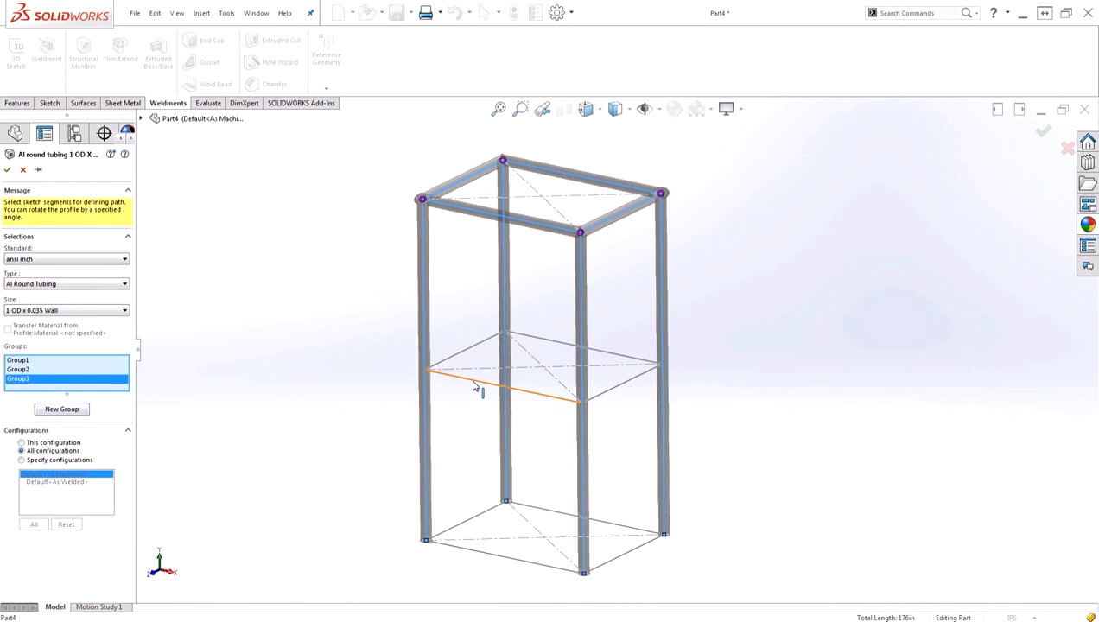
click(500, 377)
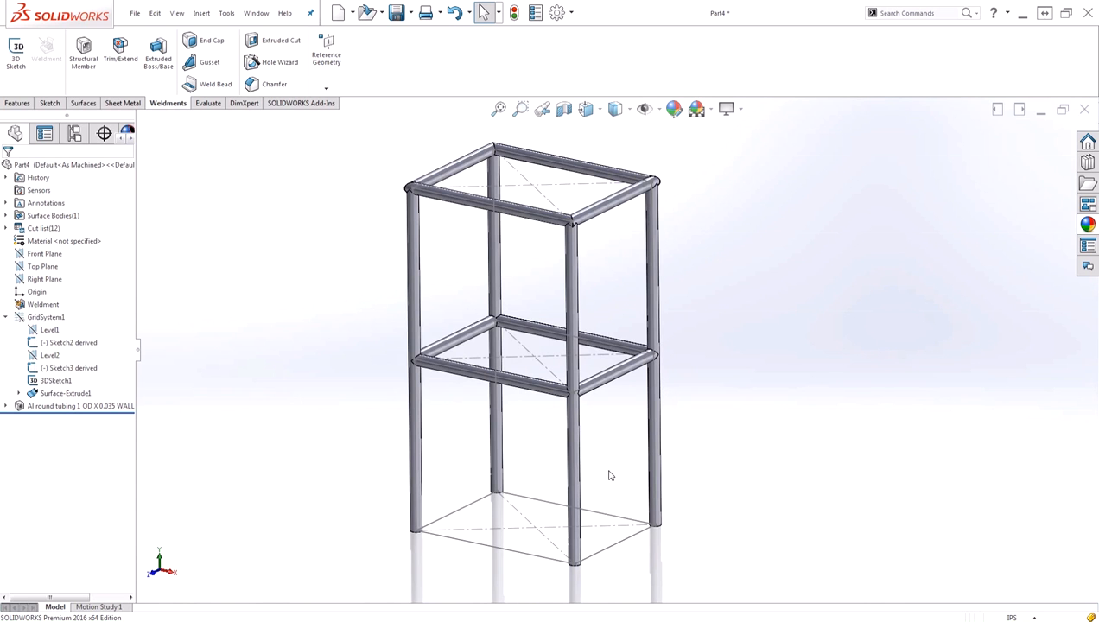
mouse_move(553, 370)
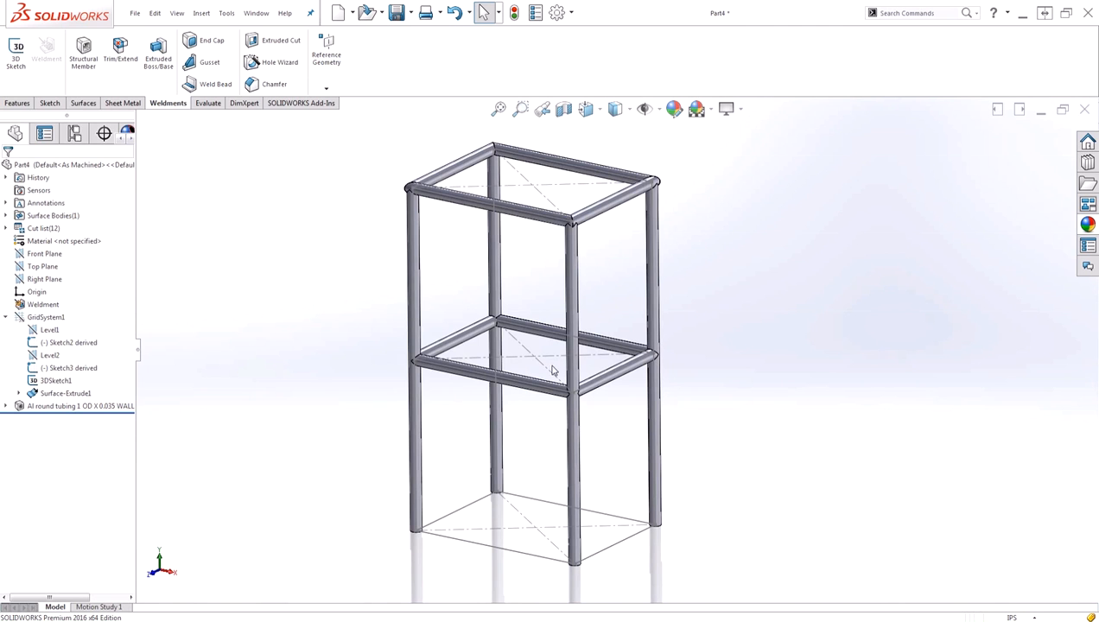